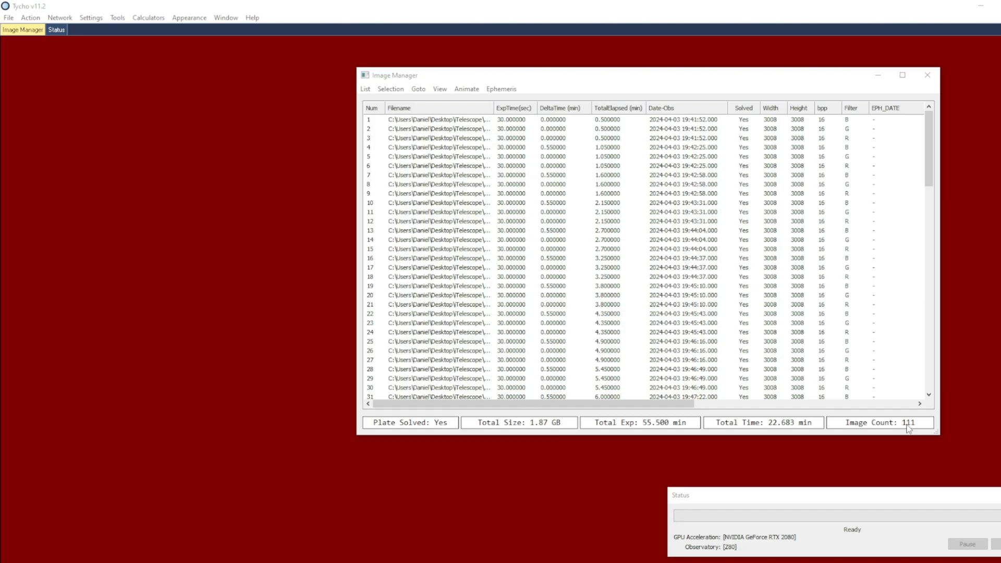
pyautogui.moveTo(223, 290)
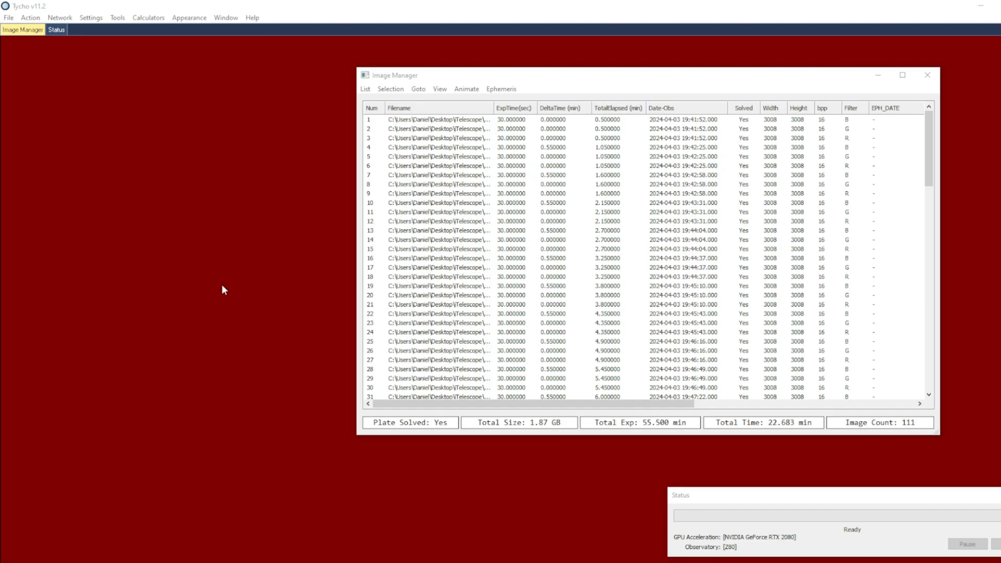
pyautogui.moveTo(87, 51)
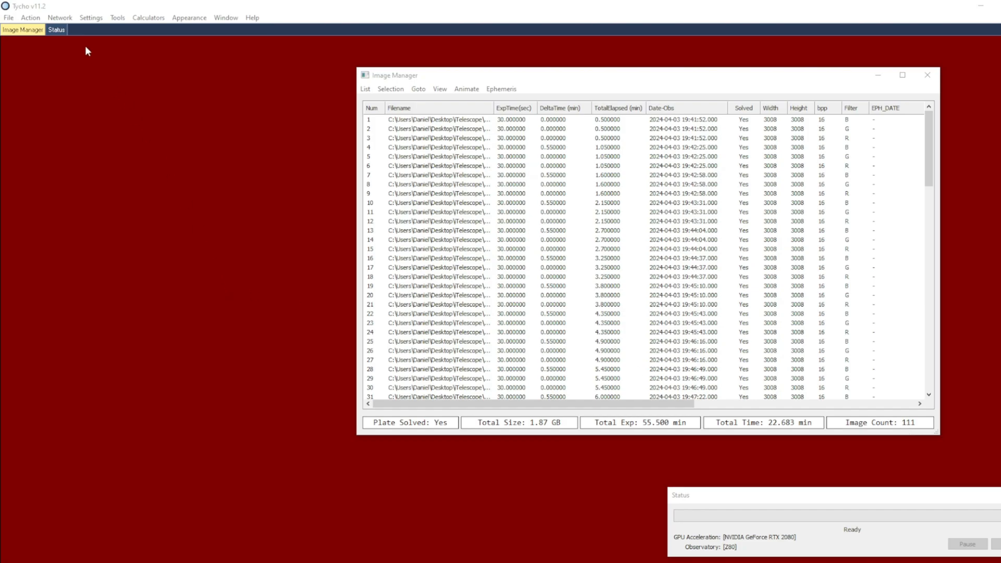
# - Show a comet frame in the Image Viewer with tracked dynamic stacking
pyautogui.click(29, 18)
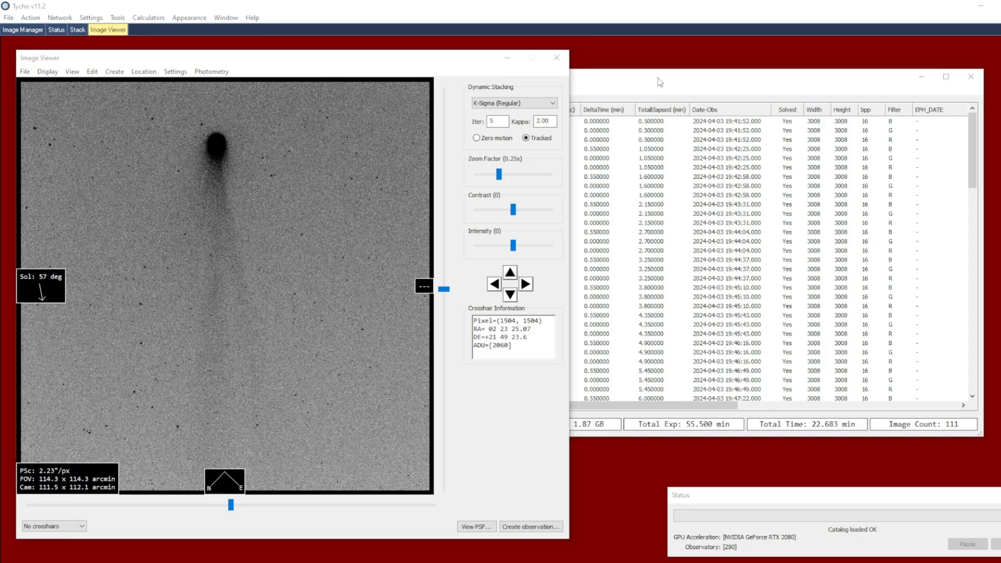
# - Select the comet frames taken through the B filter via Selection > By Filter
pyautogui.click(463, 97)
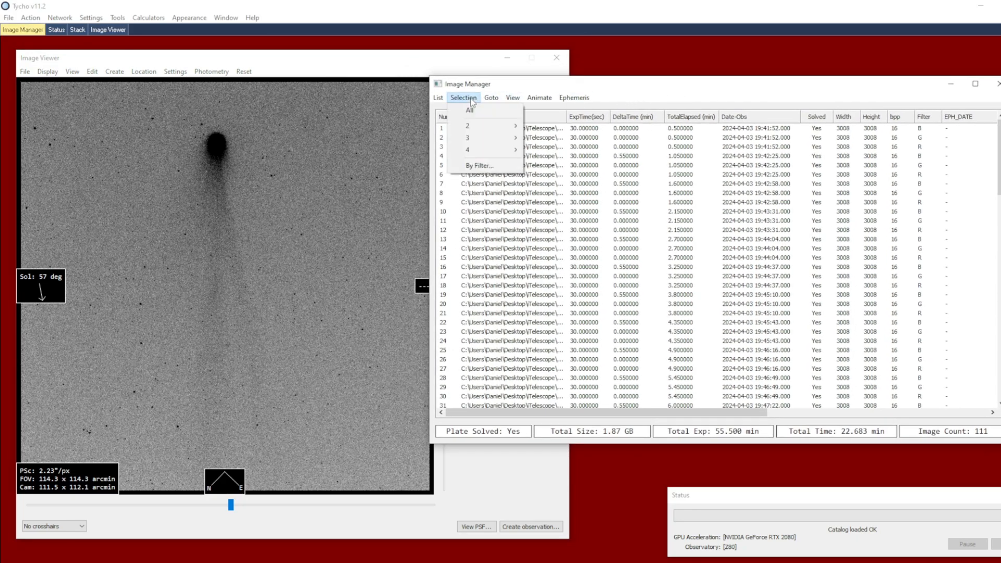
pyautogui.click(480, 166)
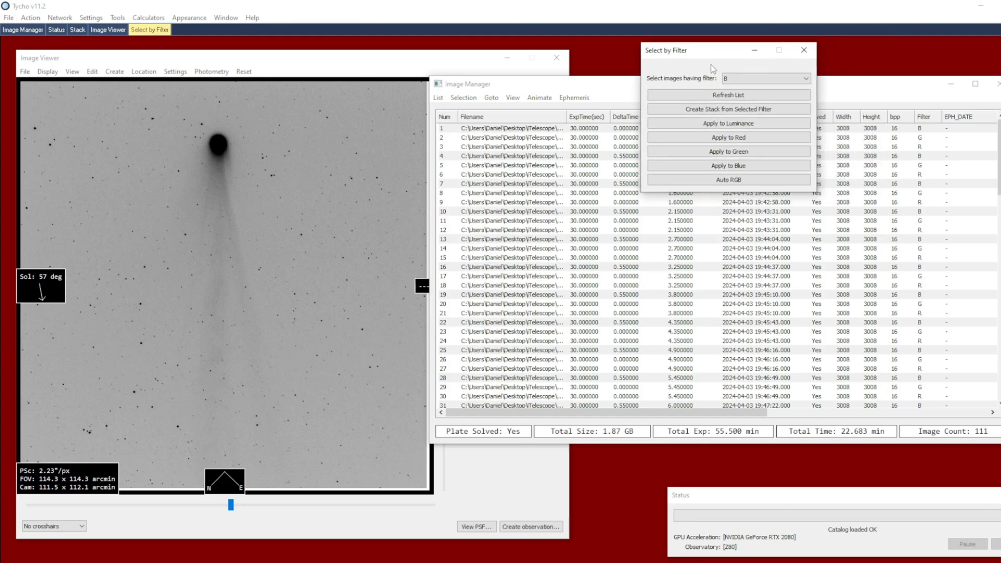
pyautogui.click(806, 78)
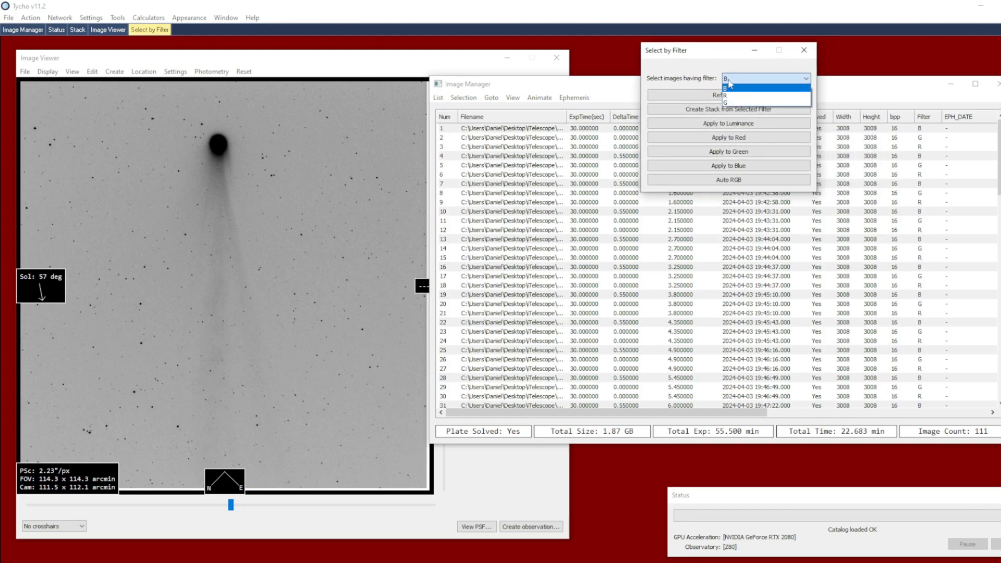
pyautogui.click(728, 84)
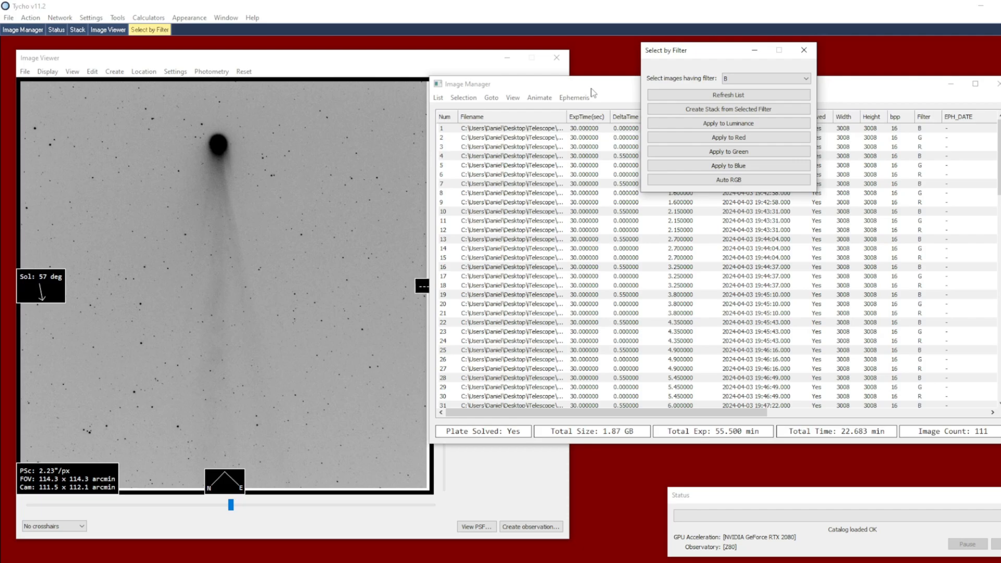
# - Attach the JPL Horizons 2023 ephemeris record of comet 12P to the dataset
pyautogui.click(573, 98)
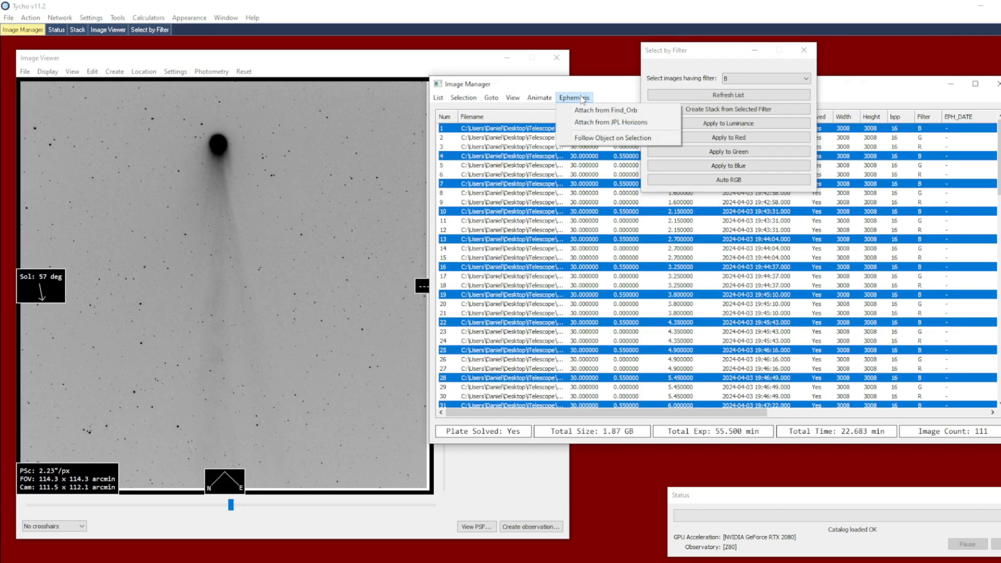
pyautogui.moveTo(613, 122)
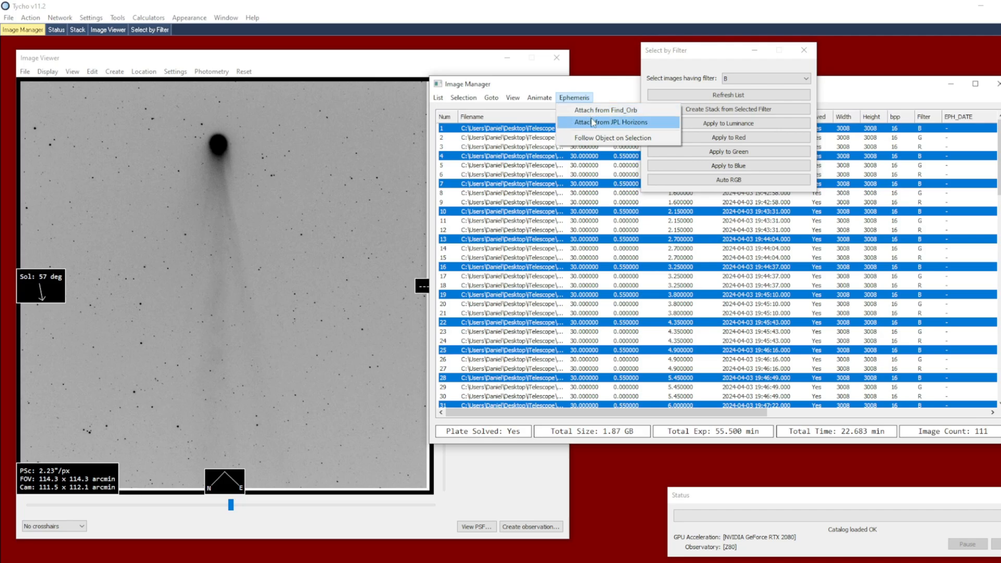
pyautogui.moveTo(608, 126)
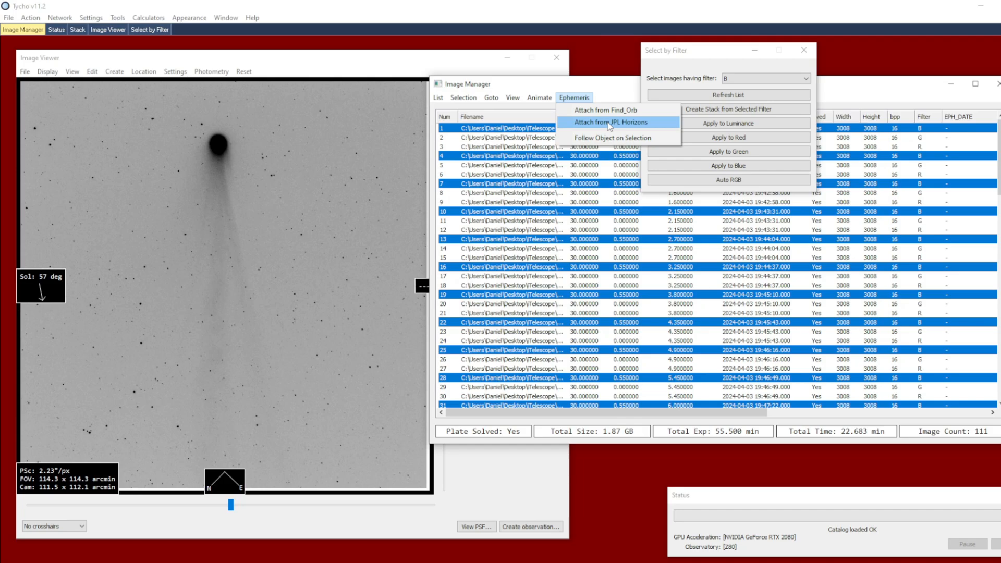
pyautogui.click(612, 122)
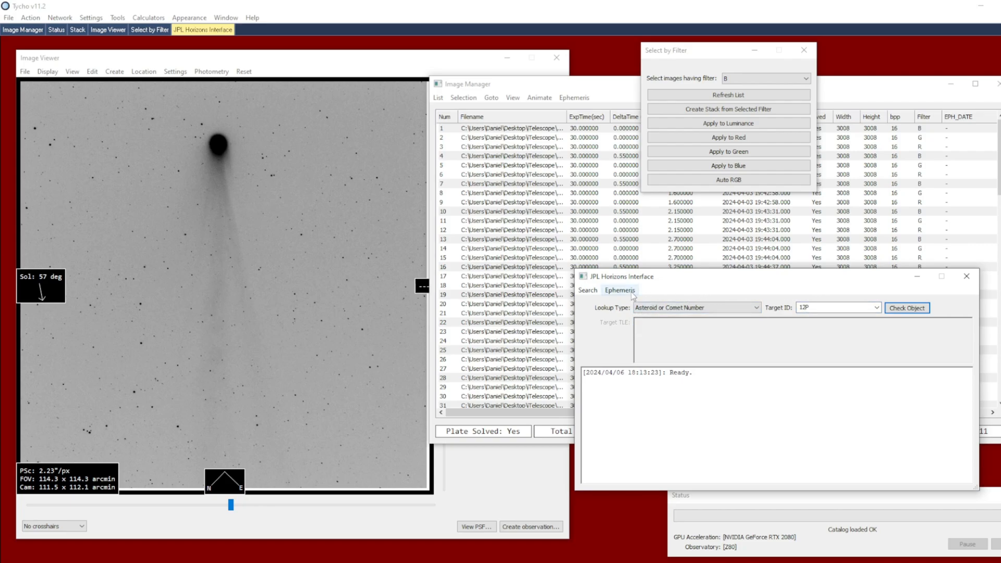
pyautogui.click(618, 290)
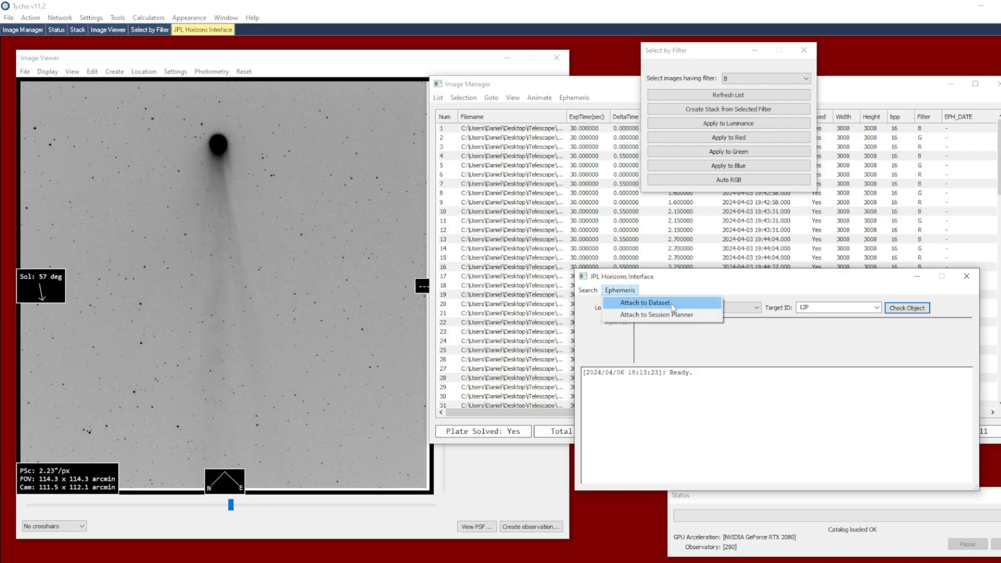
pyautogui.click(645, 302)
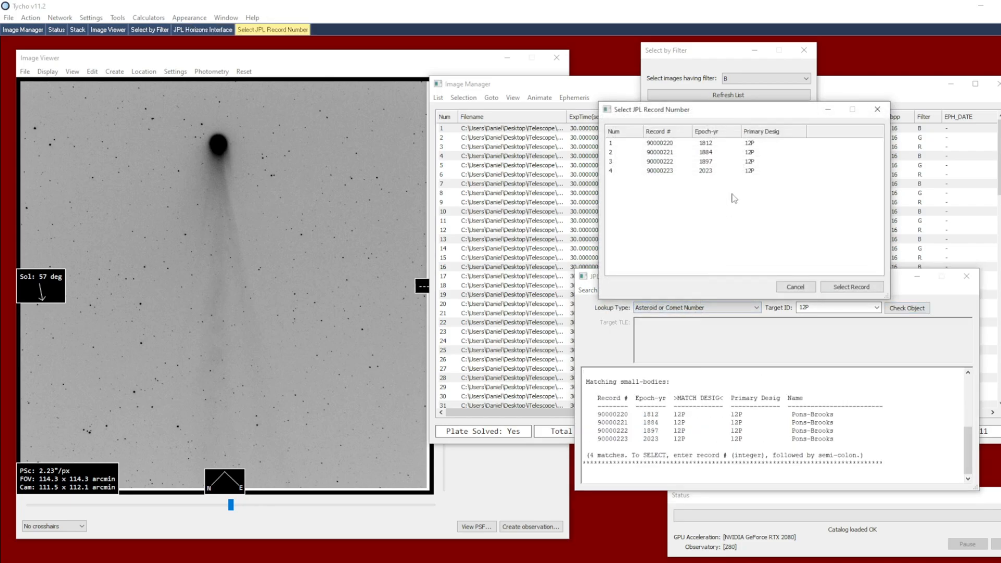
pyautogui.moveTo(763, 156)
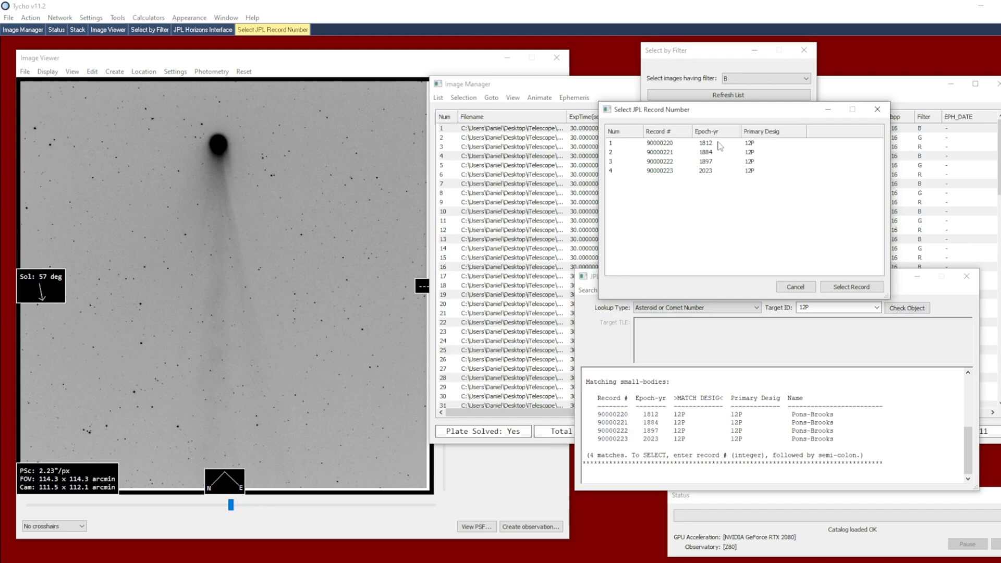
pyautogui.click(702, 170)
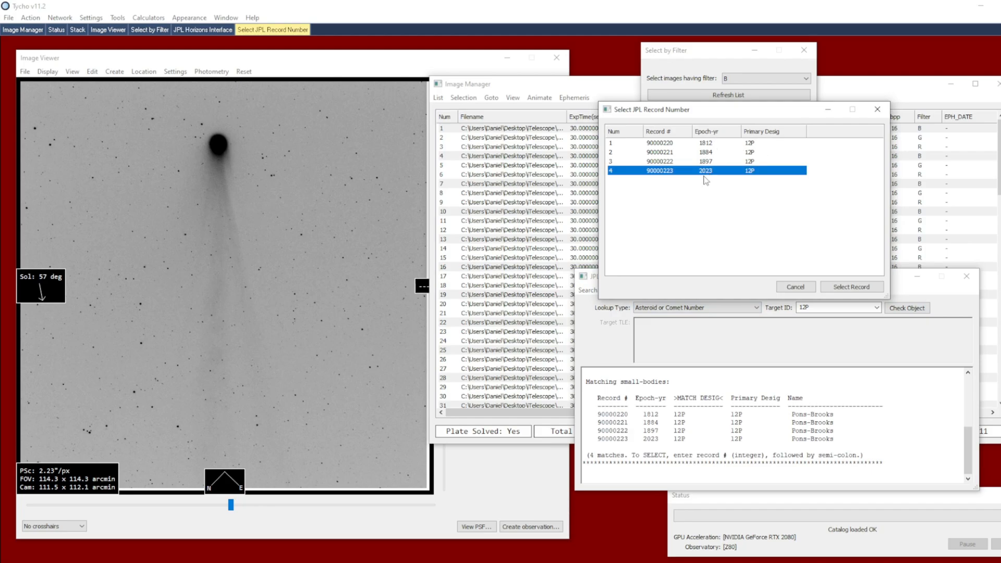
pyautogui.click(851, 286)
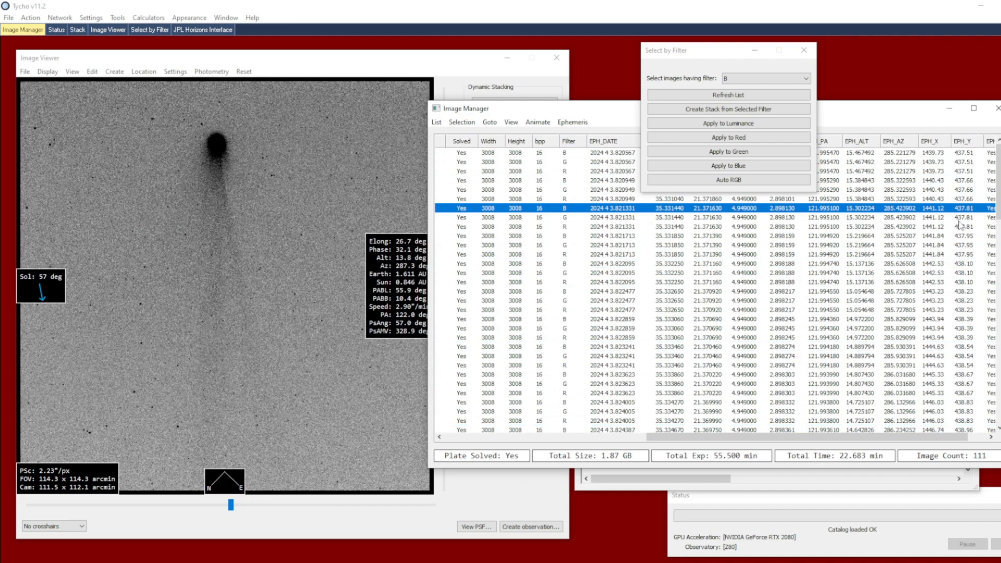
pyautogui.moveTo(812, 117)
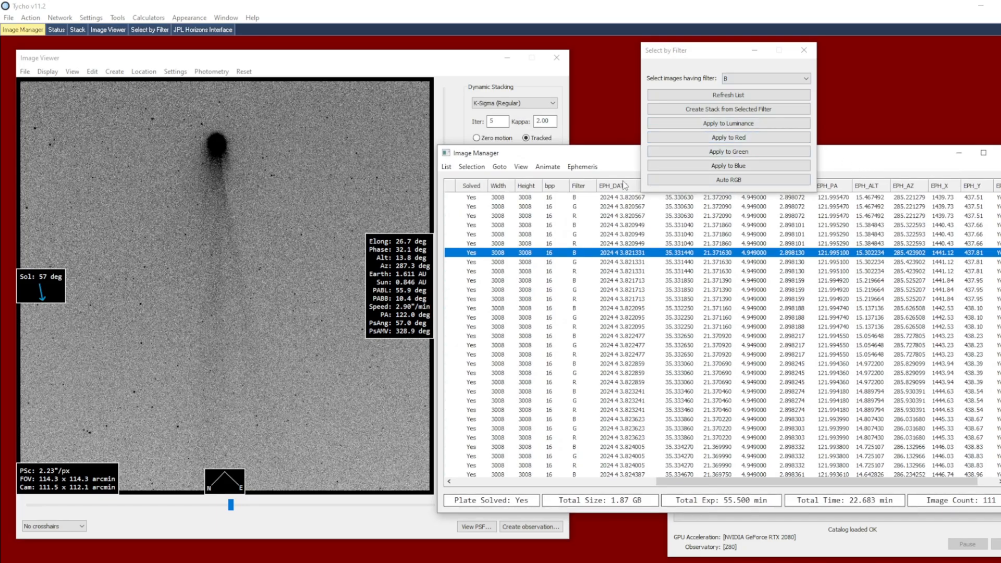
# - Bring the Image Viewer with the comet frame back in front
pyautogui.click(728, 95)
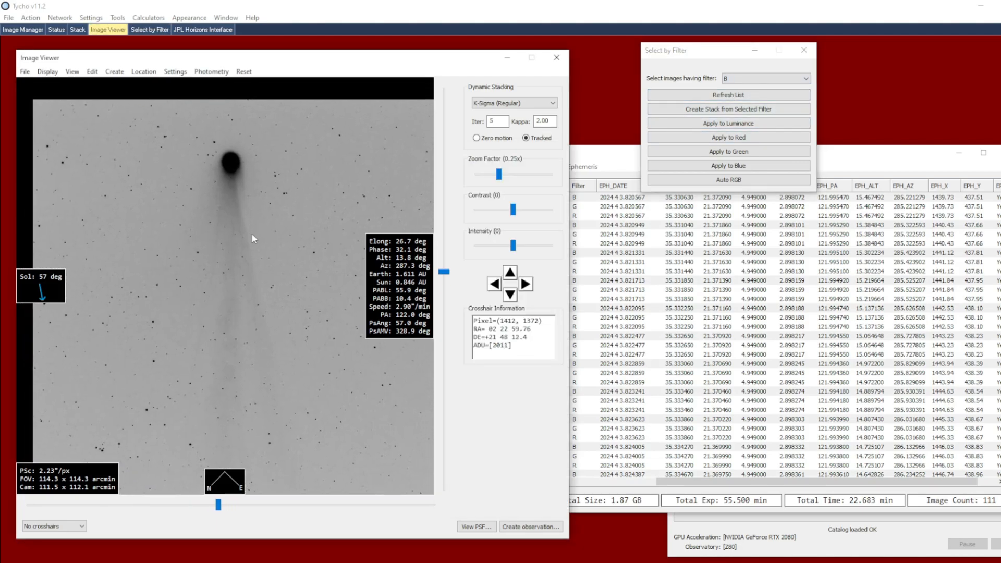
# - Build an ephemeris-tracked K-Sigma stack of the B-filter frames showing the comet's tail
pyautogui.rightClick(253, 238)
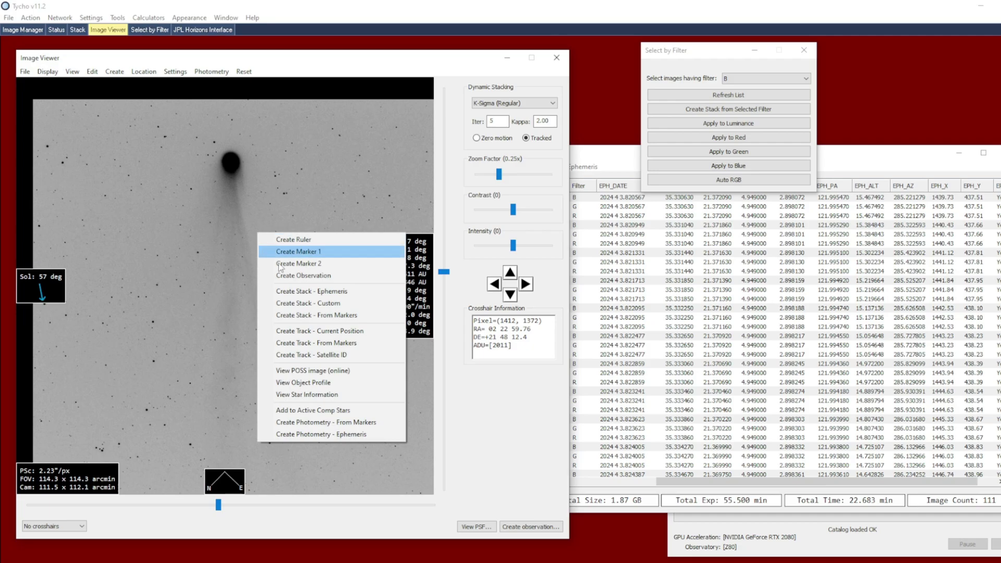
pyautogui.moveTo(352, 295)
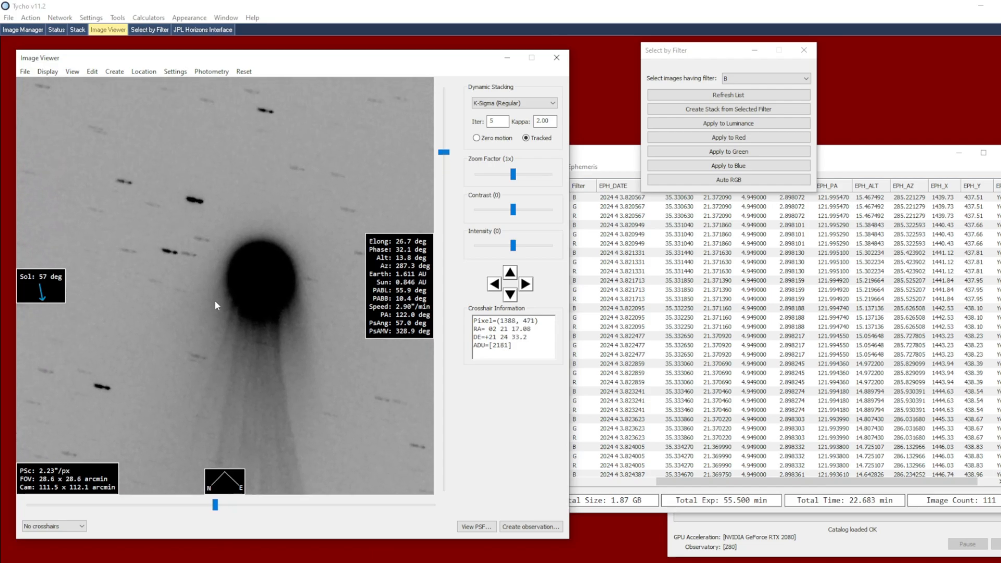
pyautogui.moveTo(205, 217)
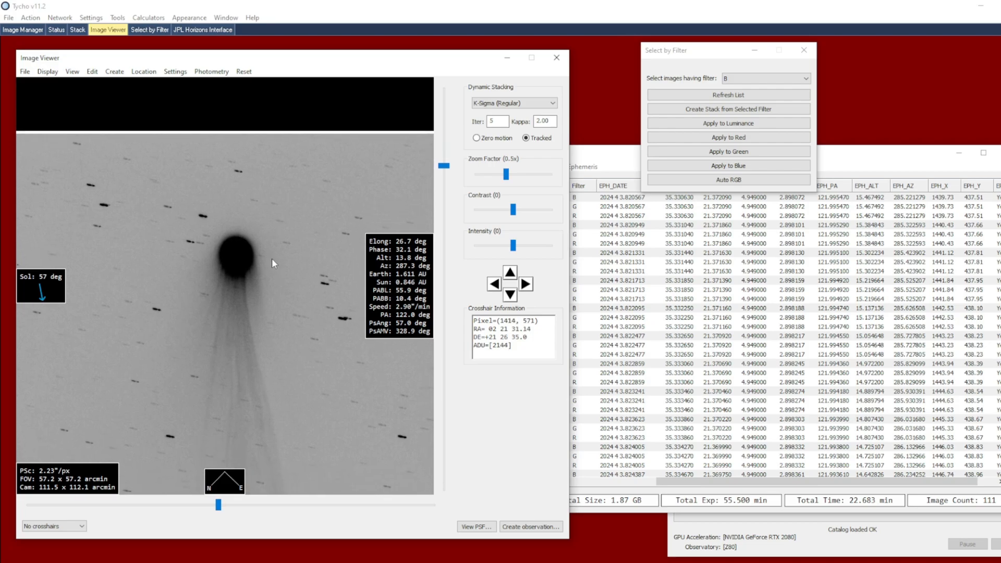
pyautogui.moveTo(268, 273)
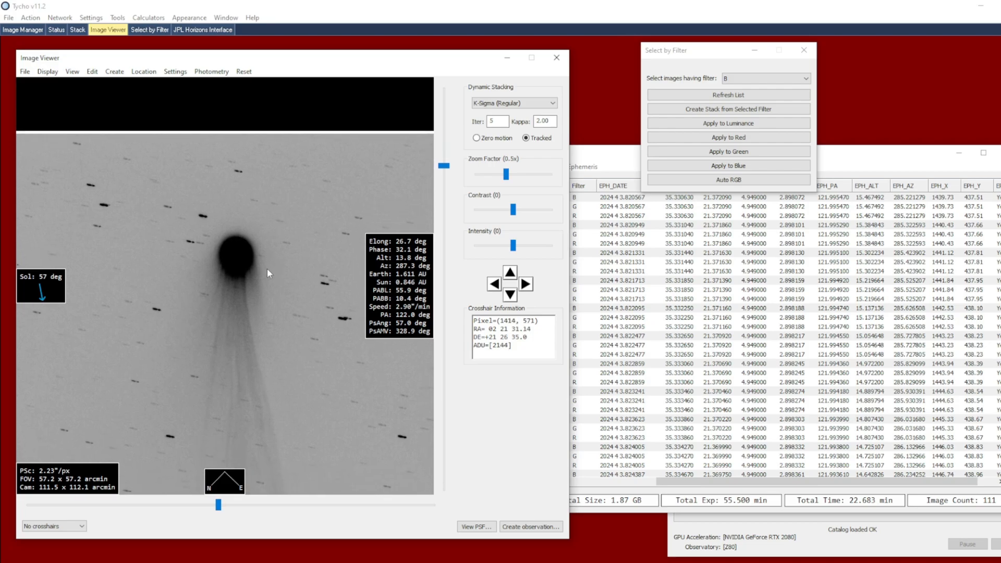
pyautogui.moveTo(211, 253)
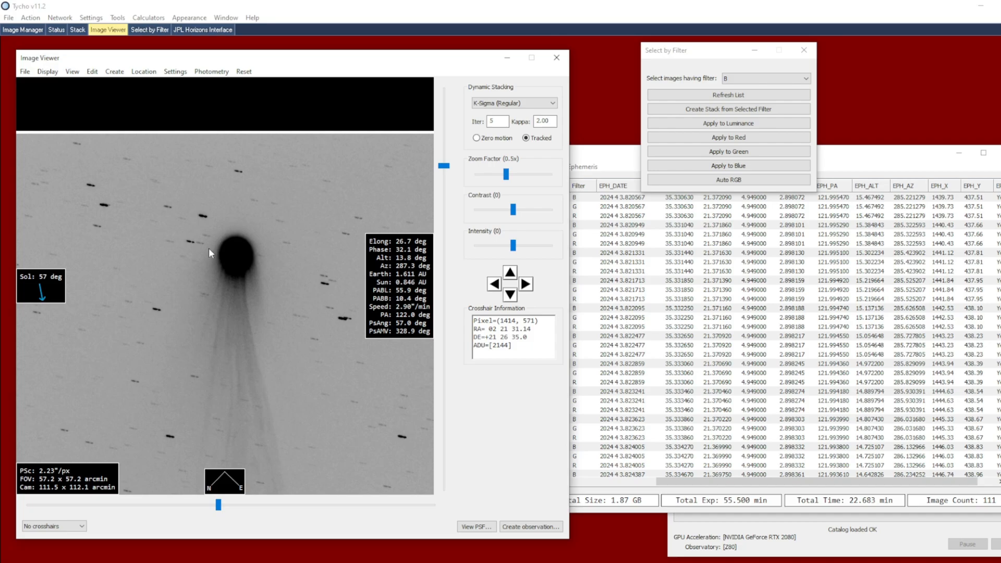
pyautogui.moveTo(261, 283)
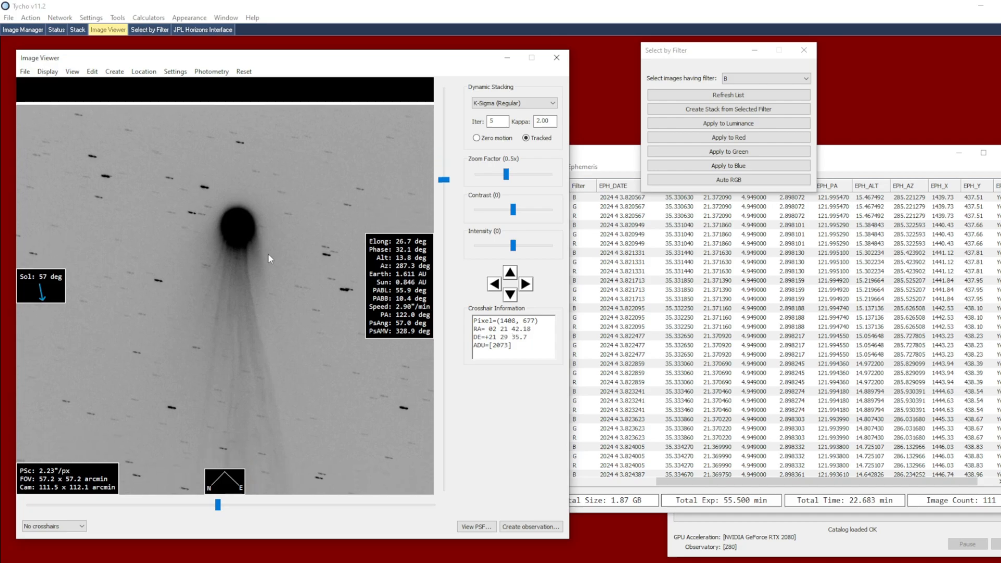
pyautogui.moveTo(260, 229)
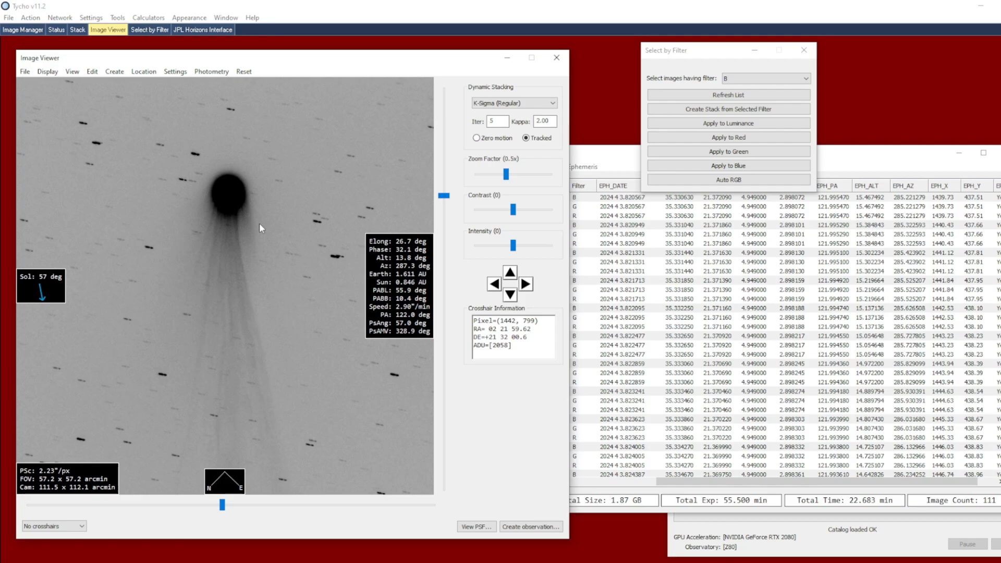
pyautogui.moveTo(265, 233)
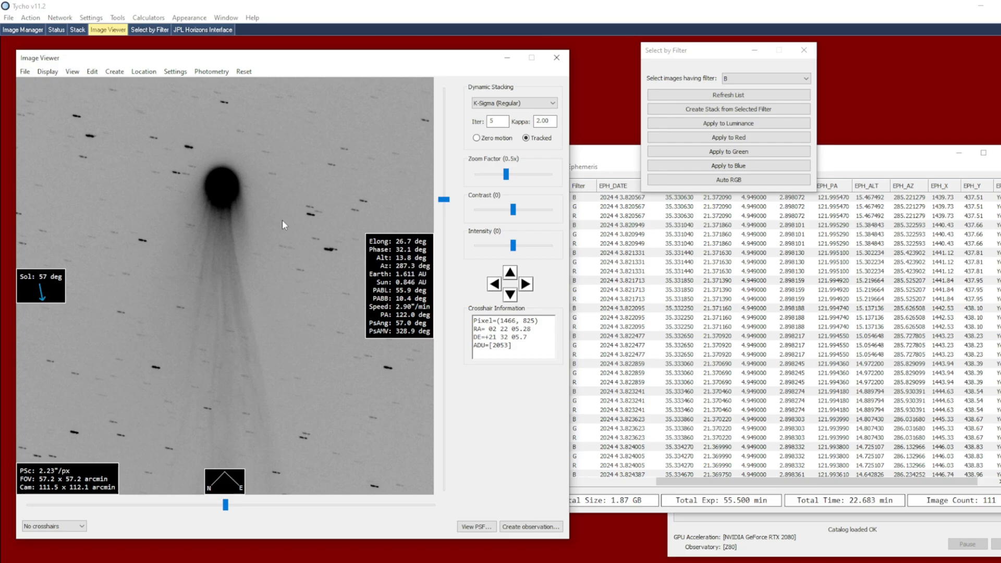
pyautogui.click(23, 71)
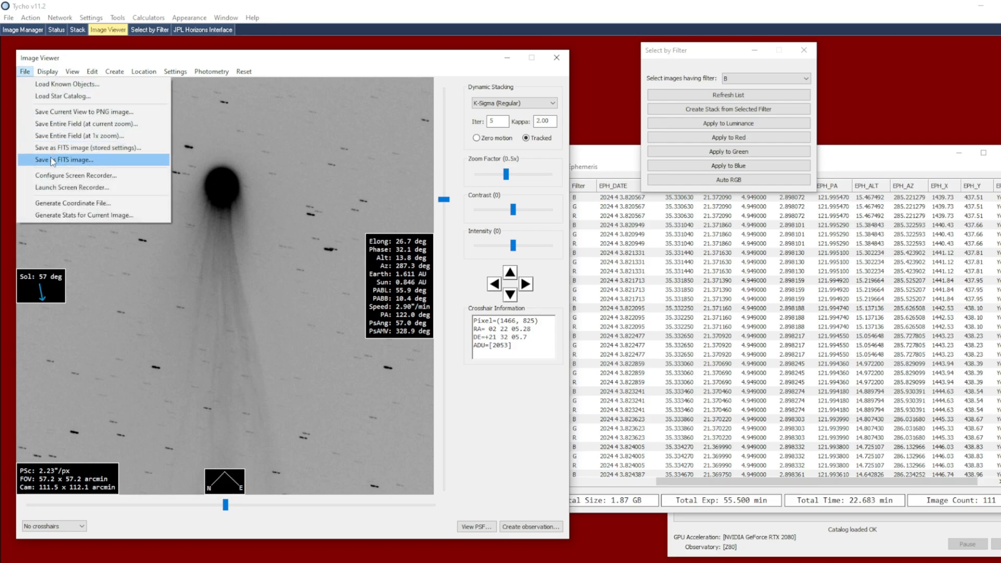
# - Save the blue stack as FITS file B in the out folder with summed exposure time
pyautogui.click(66, 159)
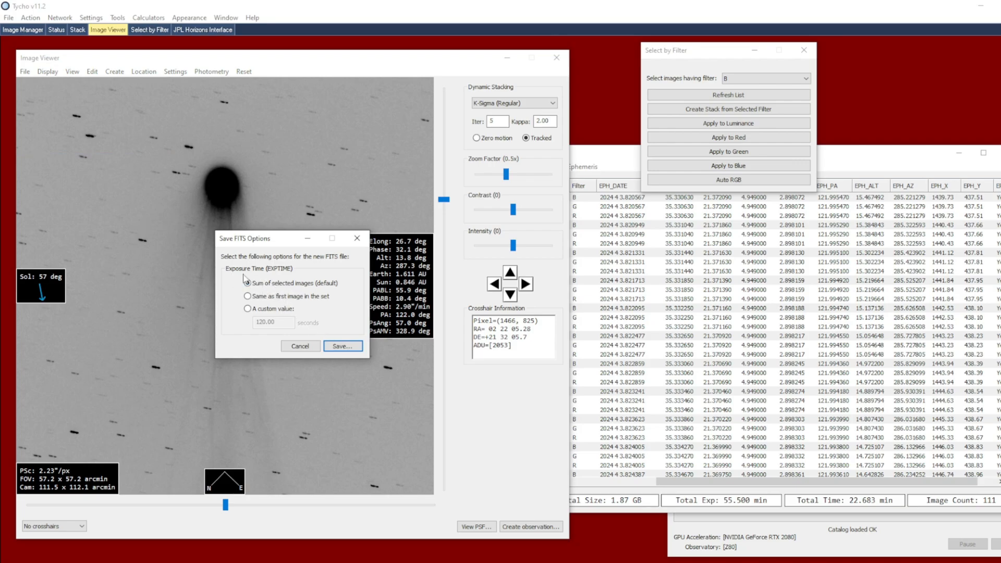
pyautogui.click(247, 285)
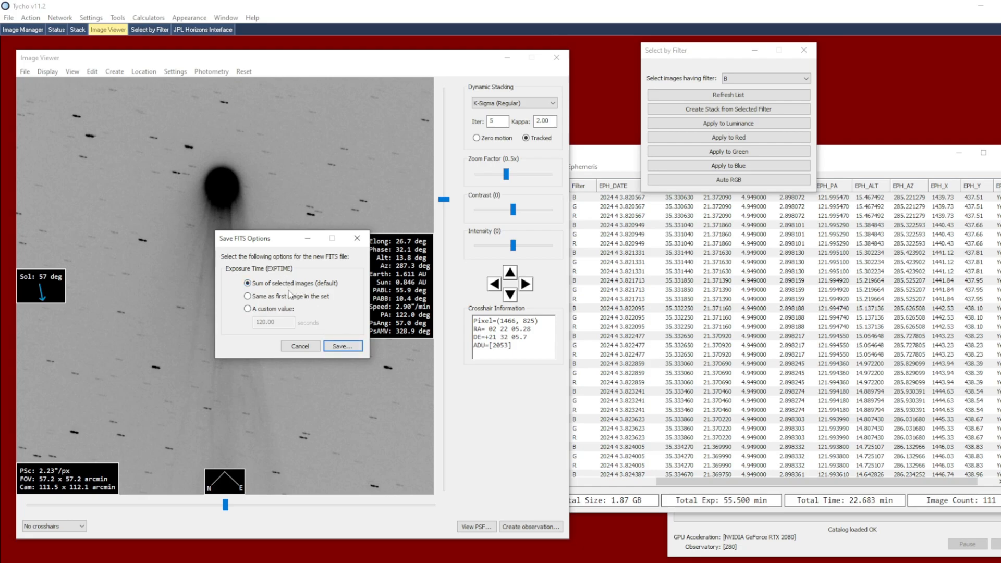
pyautogui.click(344, 345)
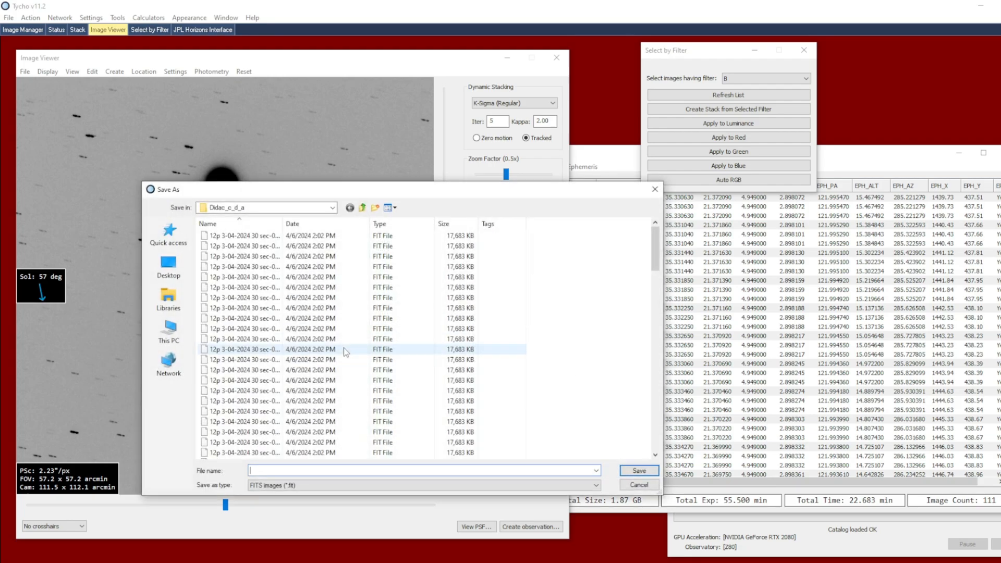
pyautogui.click(362, 206)
pyautogui.write('B')
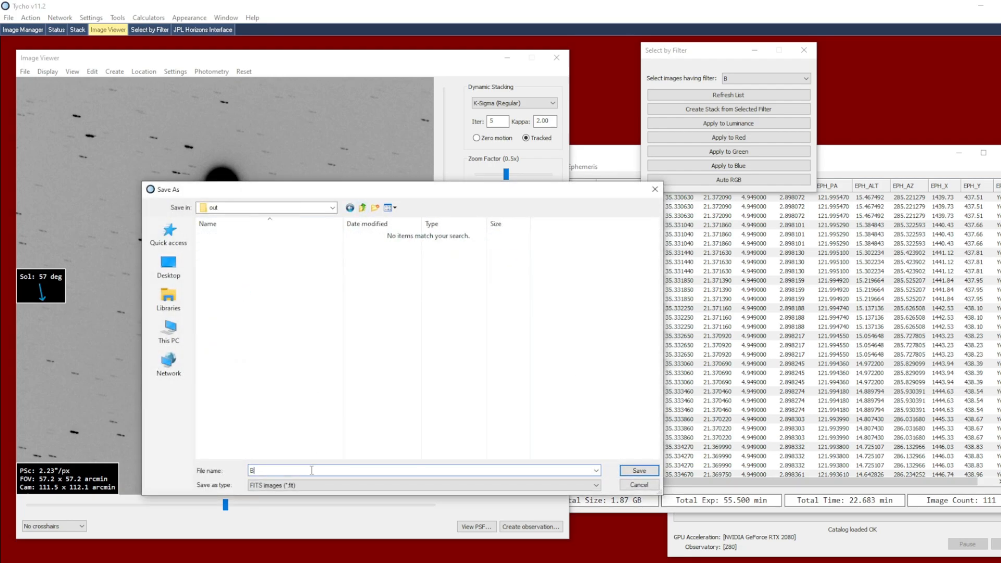
pyautogui.click(637, 471)
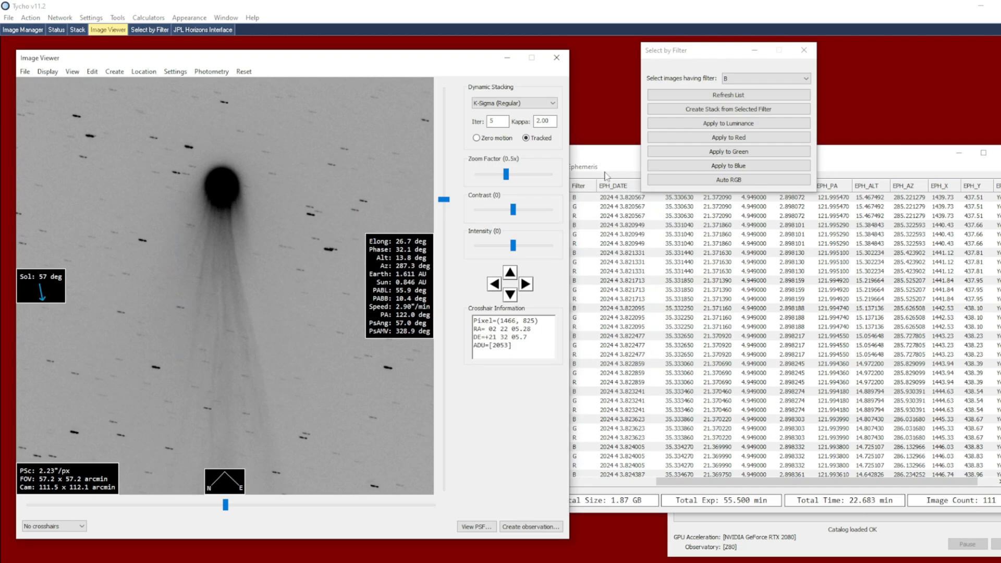
# - Stack the R and G filter frames with ephemeris tracking and save them as R and G FITS files
pyautogui.click(806, 78)
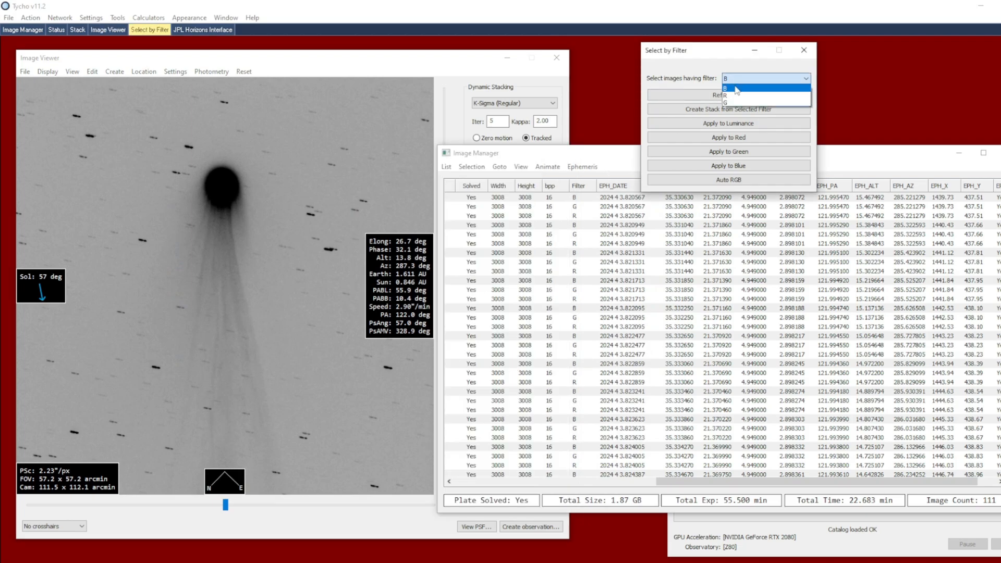
pyautogui.click(725, 103)
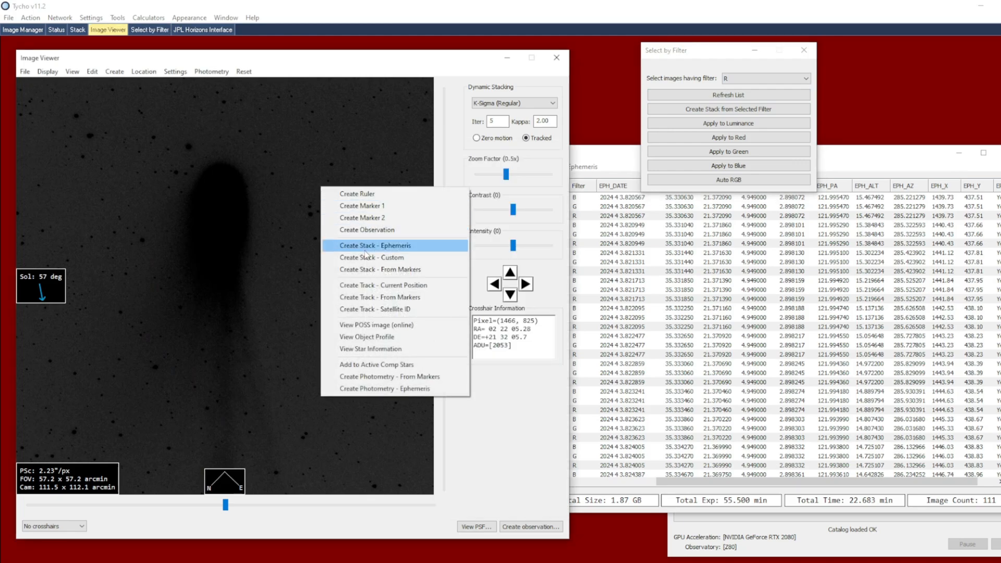
pyautogui.click(376, 246)
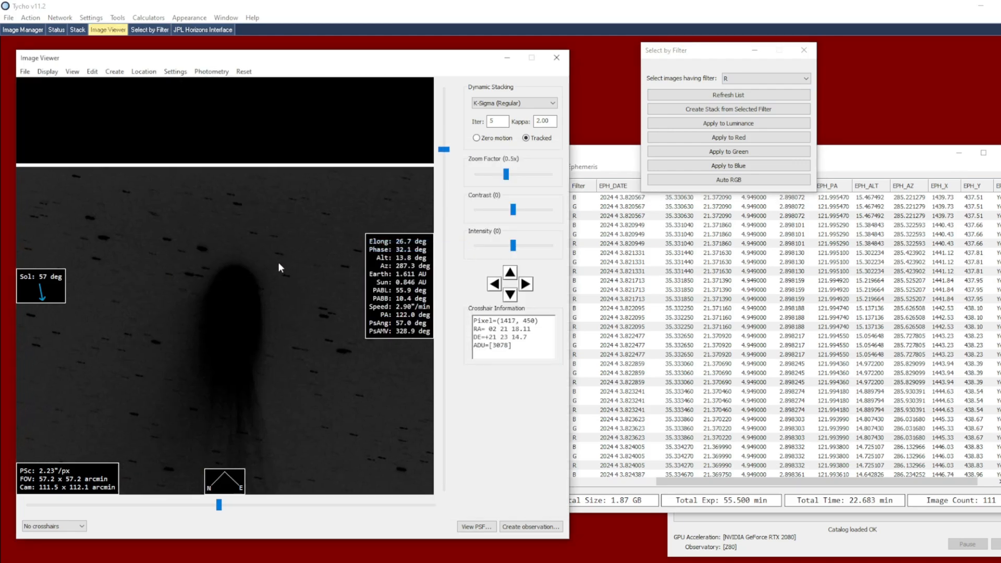
pyautogui.moveTo(180, 262)
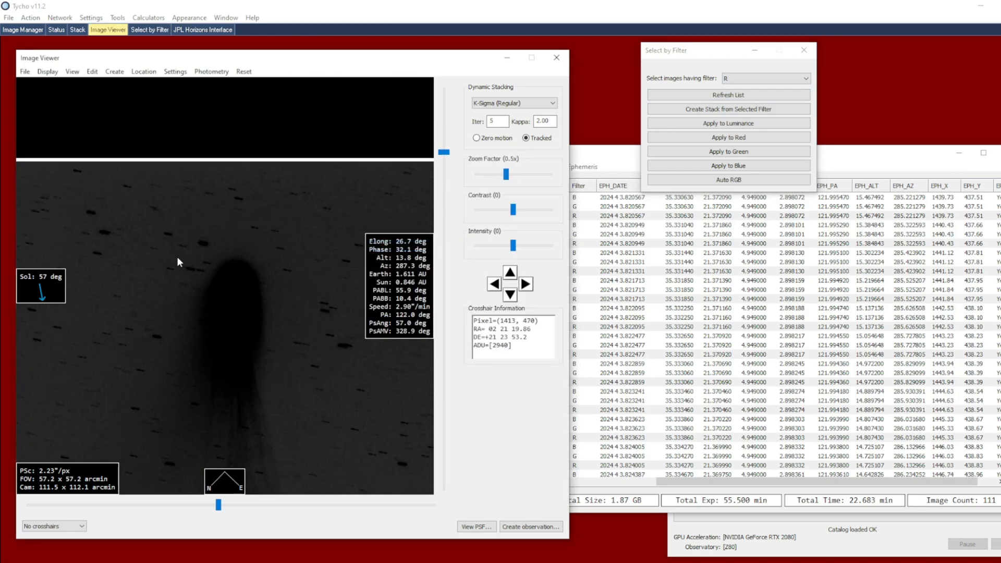
pyautogui.moveTo(195, 283)
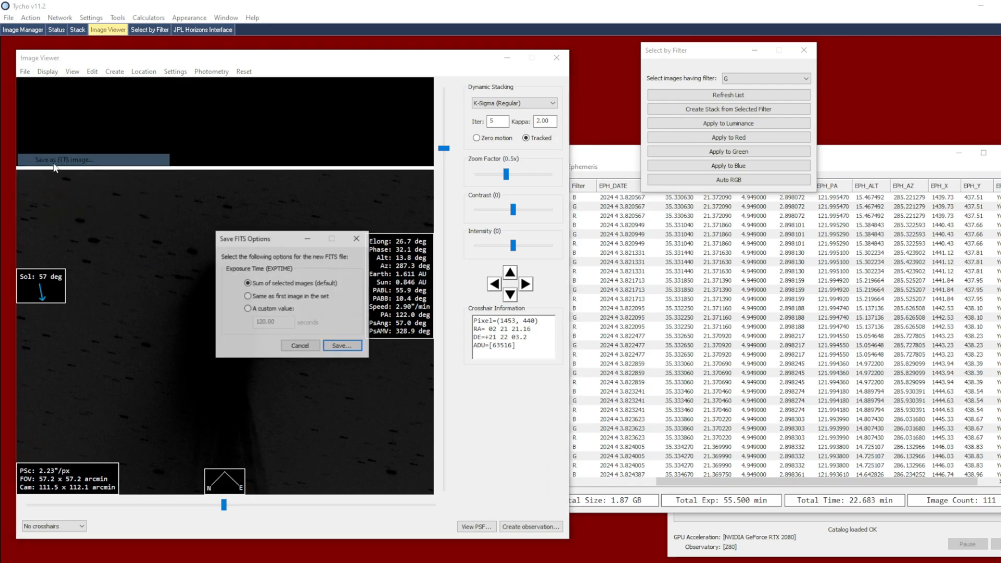
pyautogui.click(342, 345)
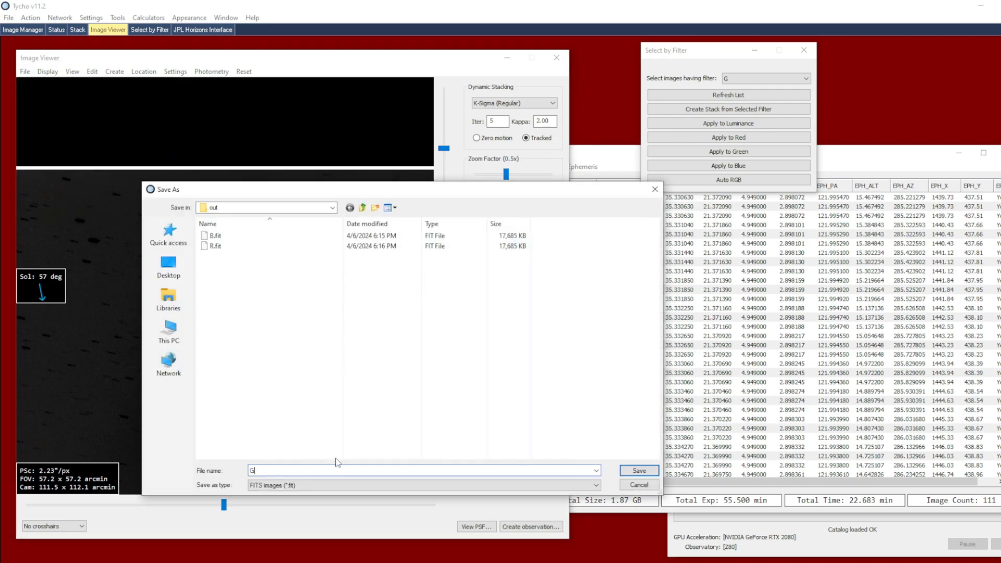
pyautogui.click(638, 470)
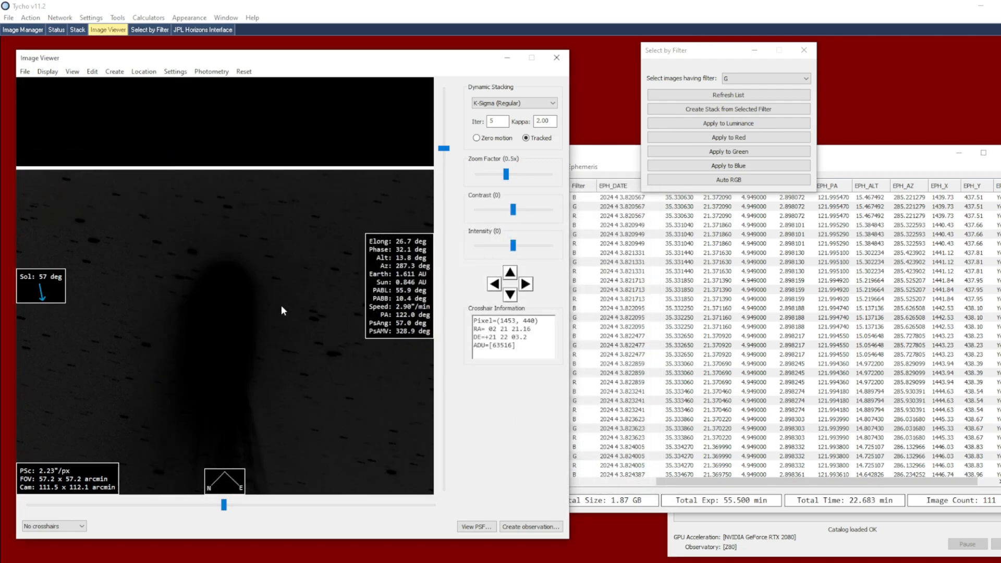
pyautogui.moveTo(612, 508)
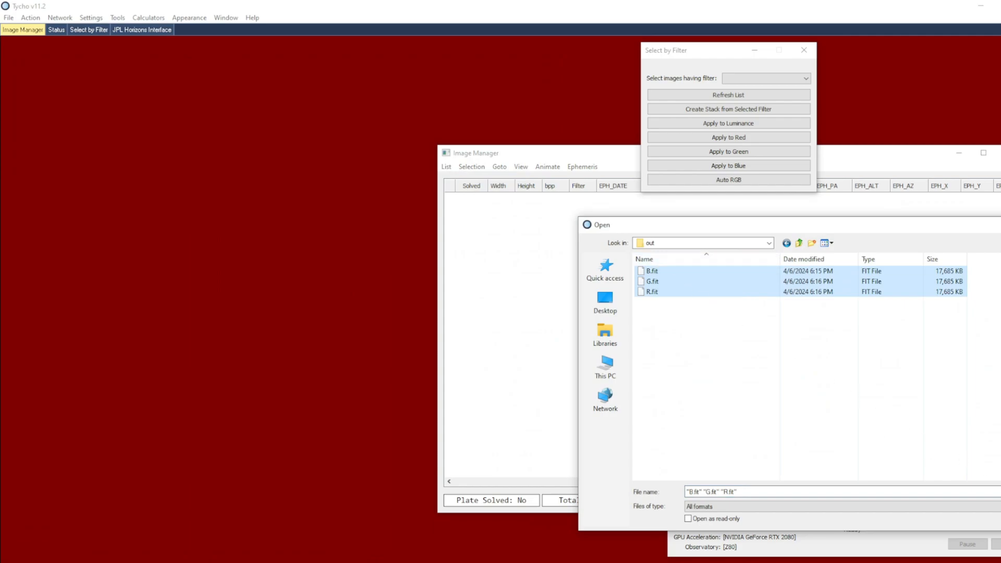
# - Load B.fit, G.fit and R.fit and combine them with Auto RGB into a color comet image
pyautogui.click(29, 18)
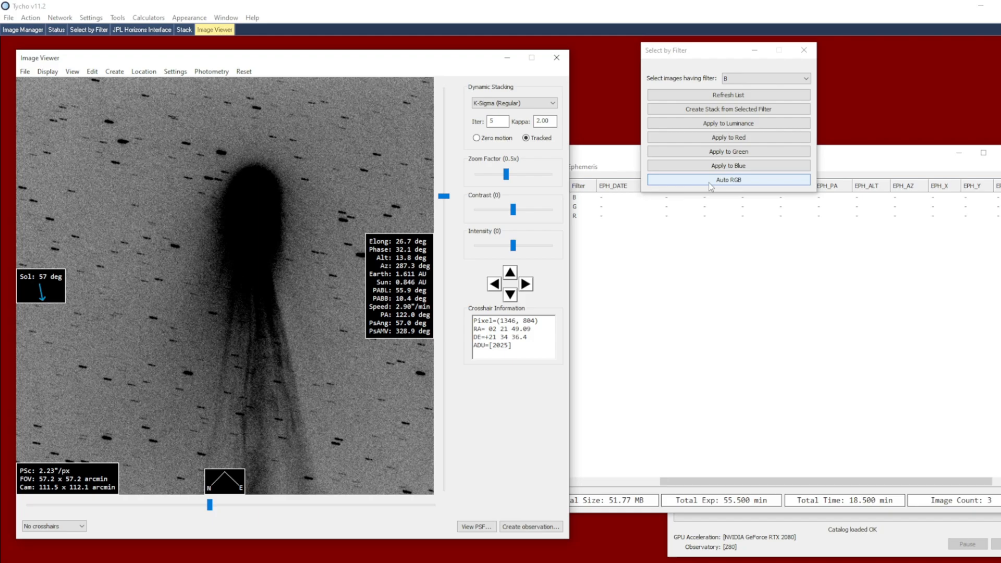
pyautogui.click(728, 179)
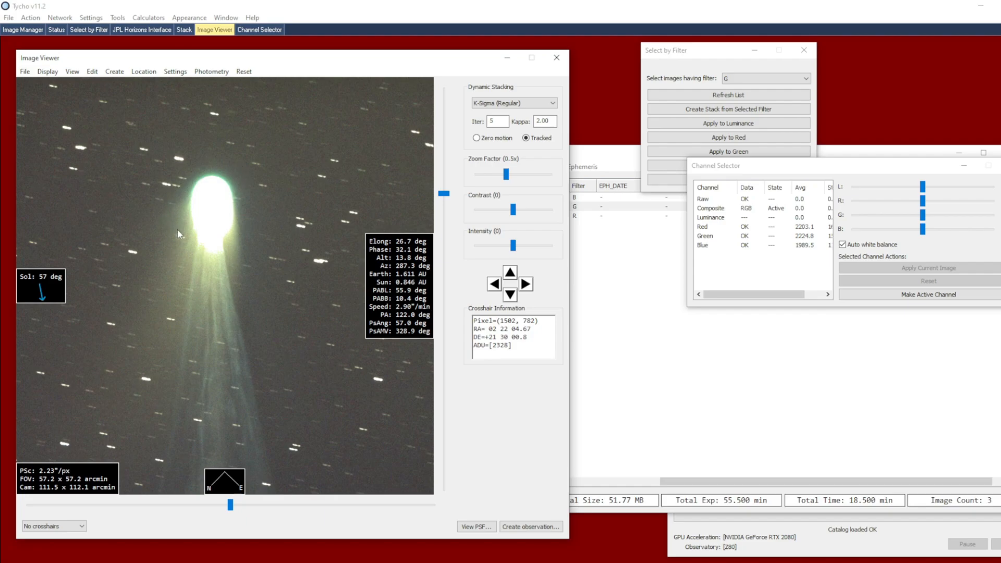
pyautogui.moveTo(179, 97)
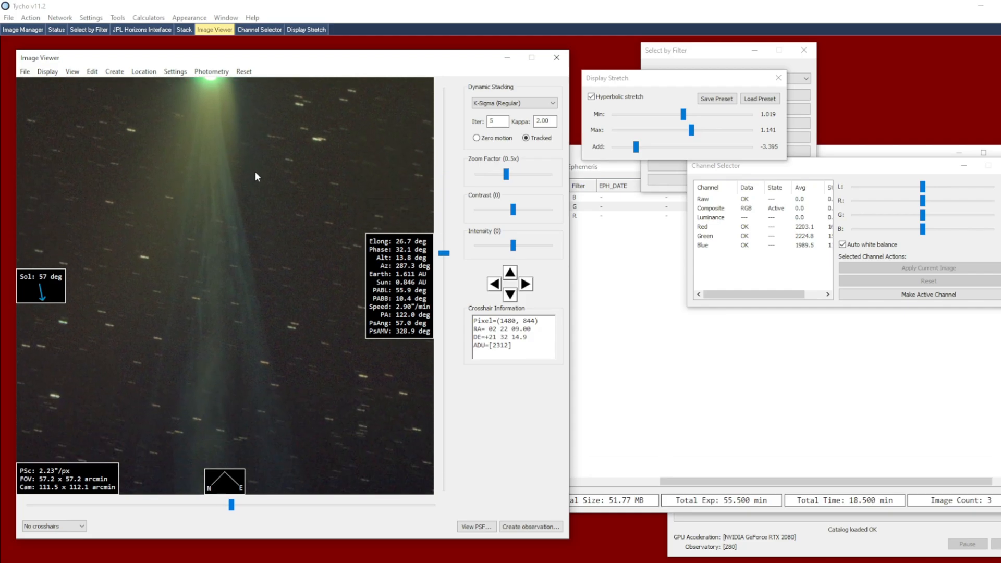
pyautogui.moveTo(268, 308)
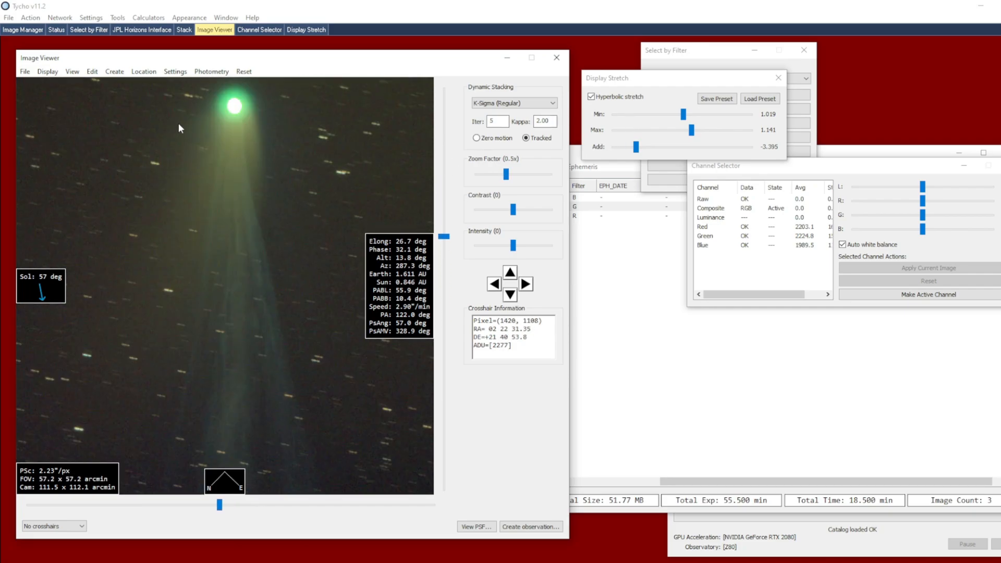
# - Export the entire field at 1x zoom as a PNG into the out folder
pyautogui.click(25, 71)
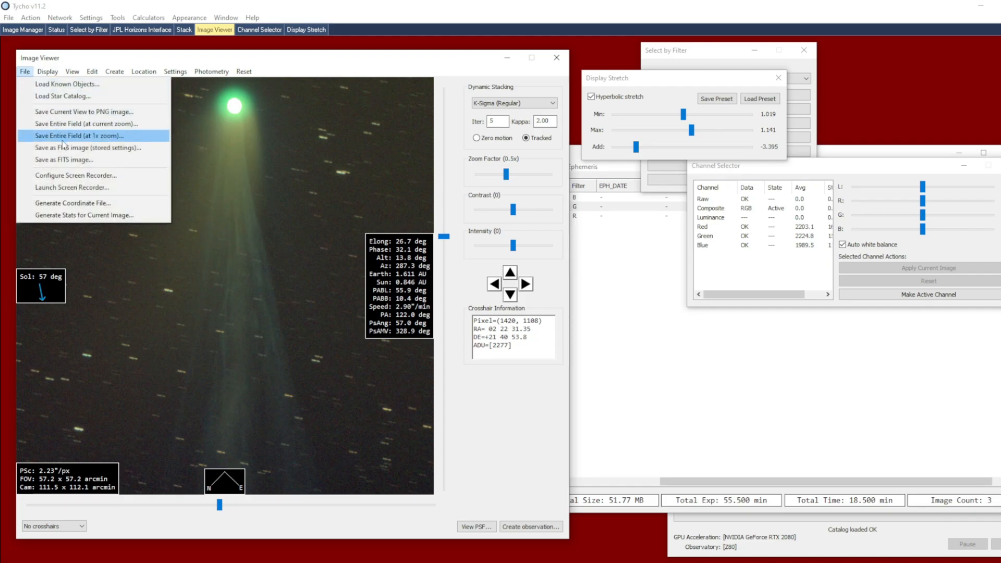
pyautogui.click(77, 135)
pyautogui.write('2')
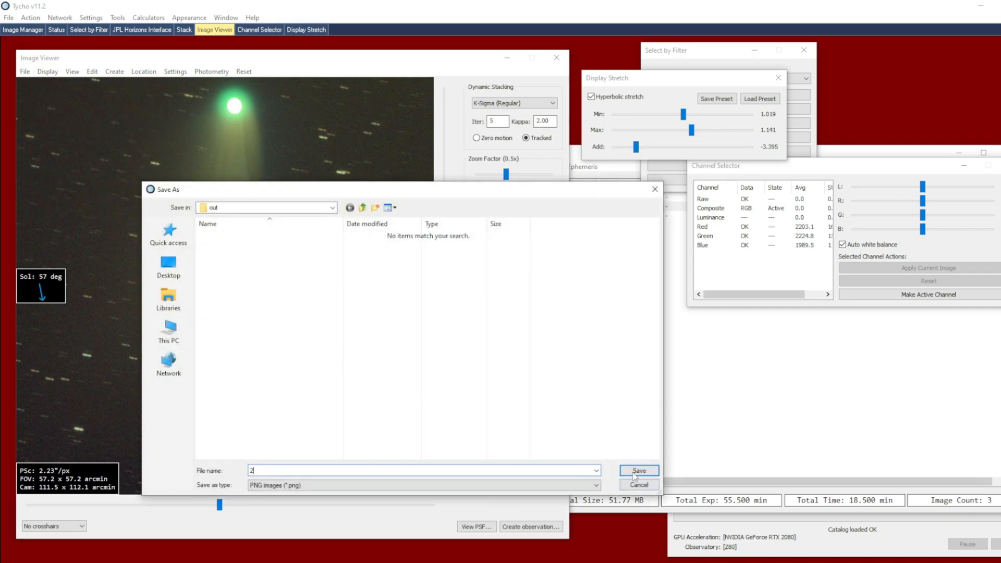
pyautogui.click(638, 470)
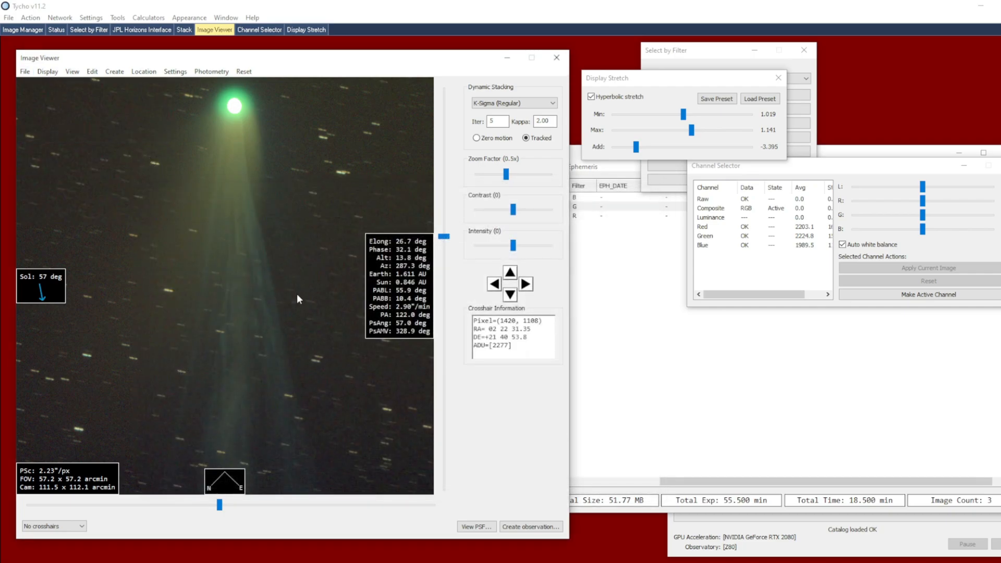